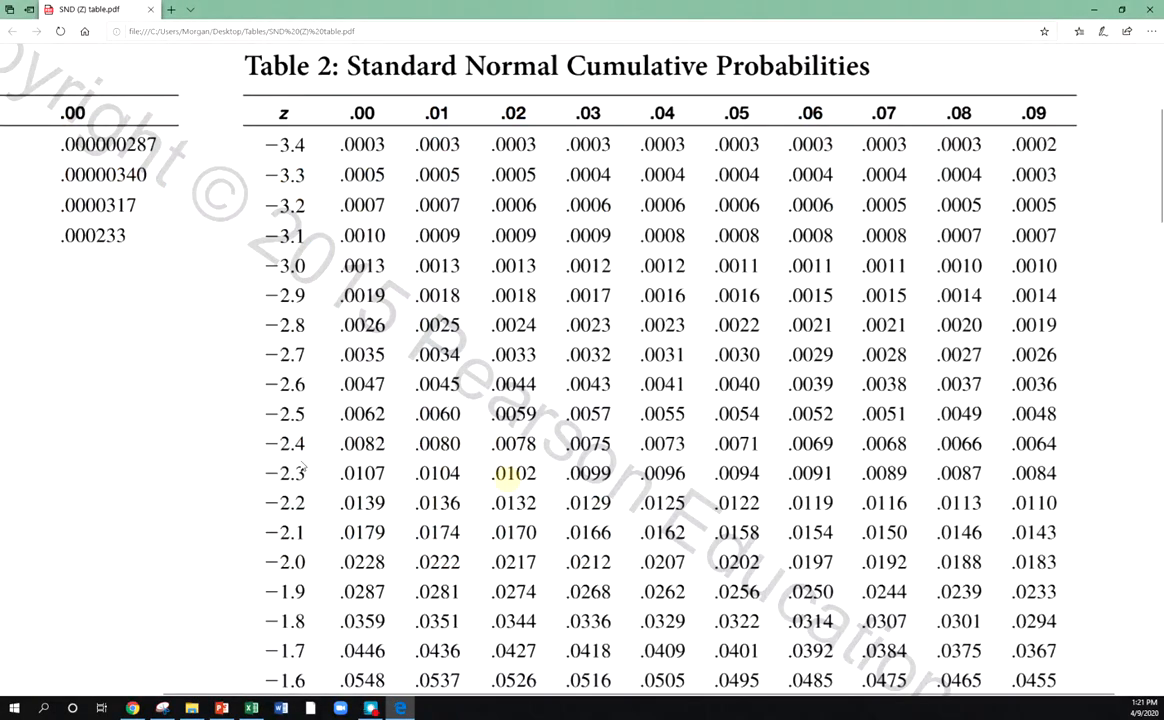
Scroll the standard normal table PDF down to the end of the positive z page
scroll("down", 3)
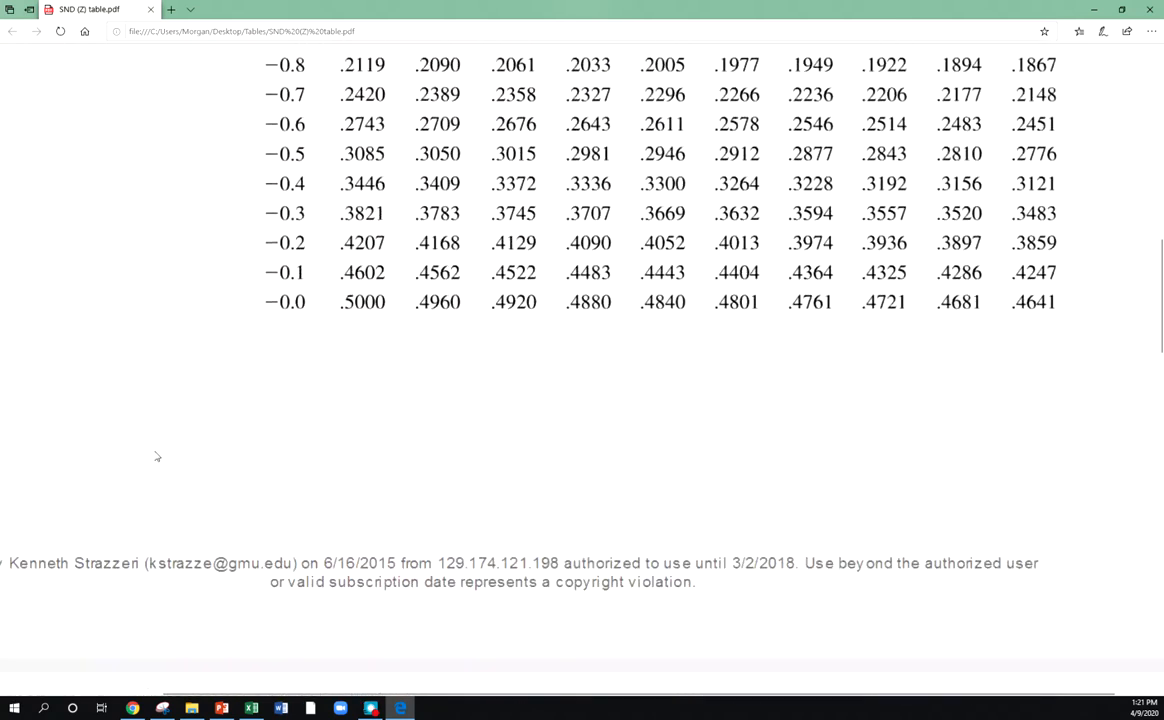
scroll("down", 3)
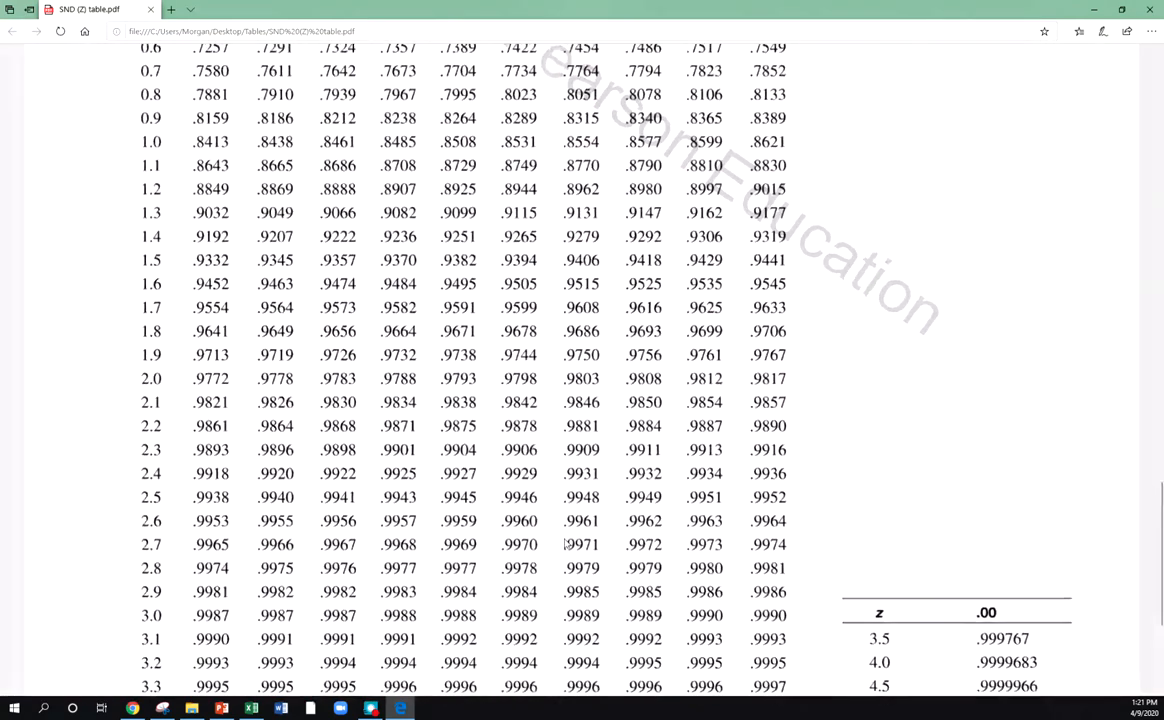
scroll("down", 3)
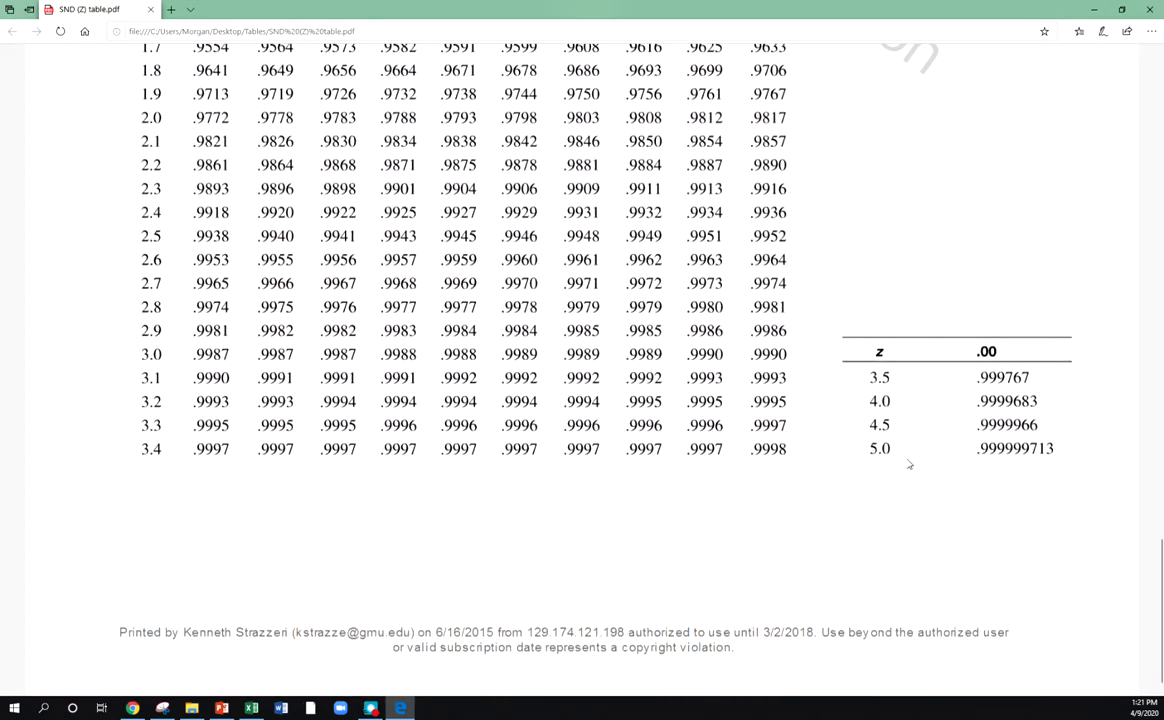
scroll("up", 3)
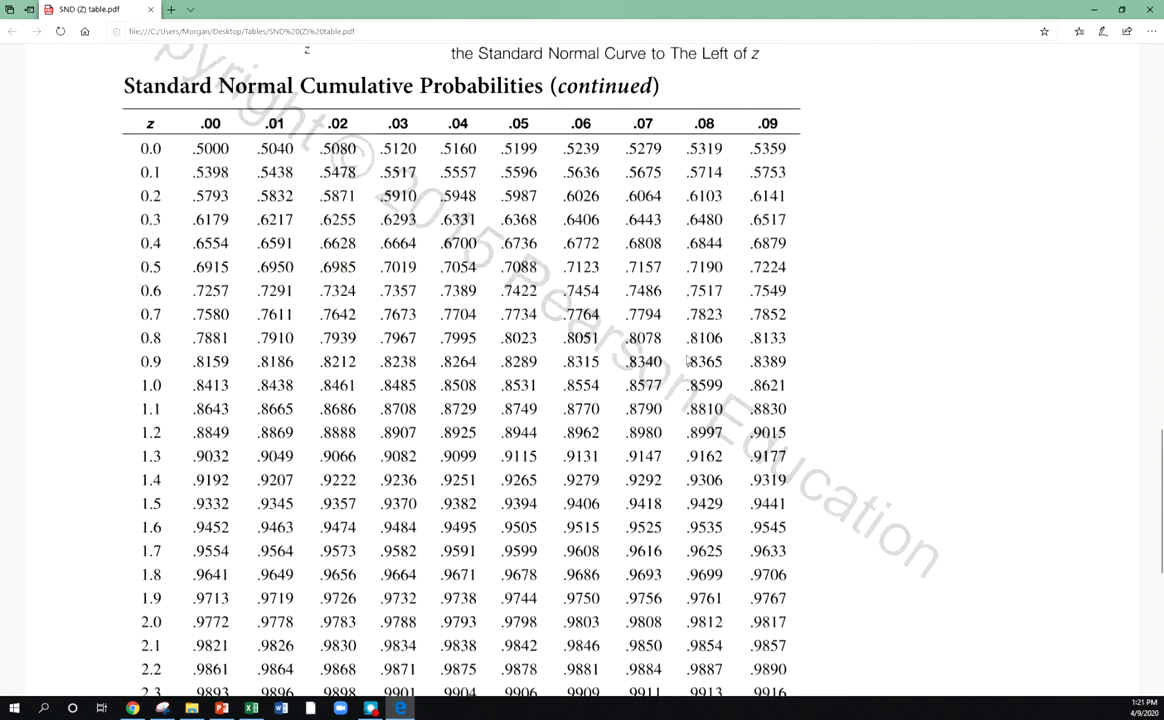
scroll("down", 3)
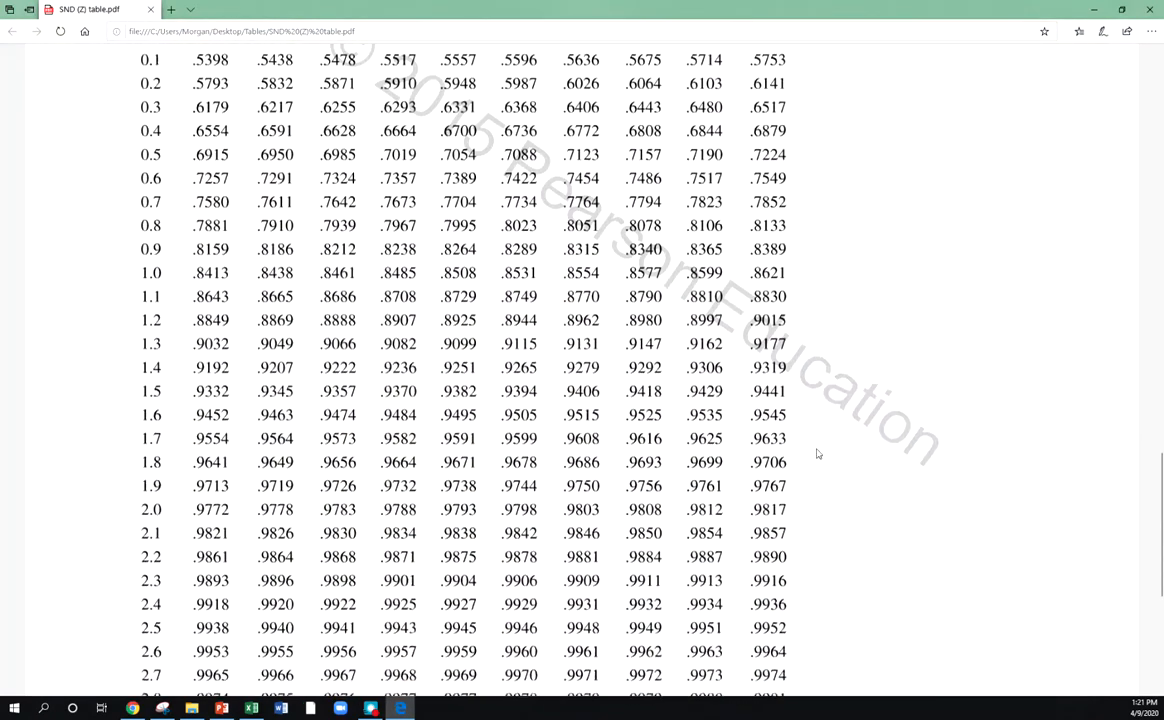
scroll("down", 3)
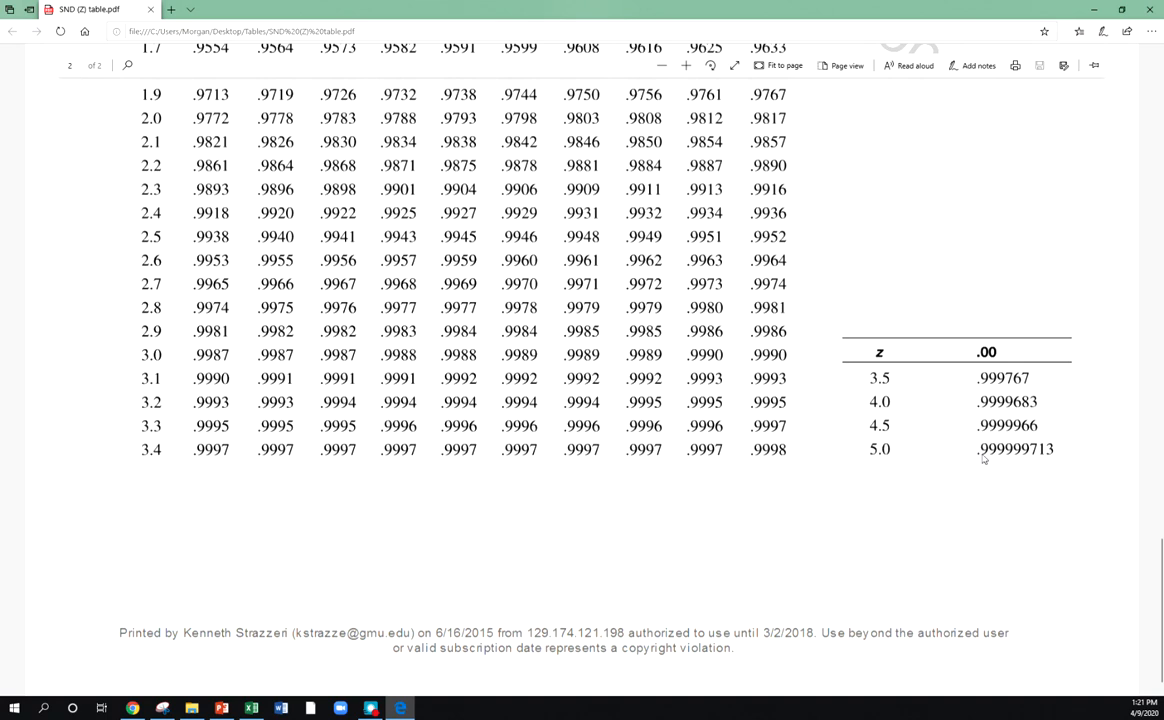
mouse_move(962, 448)
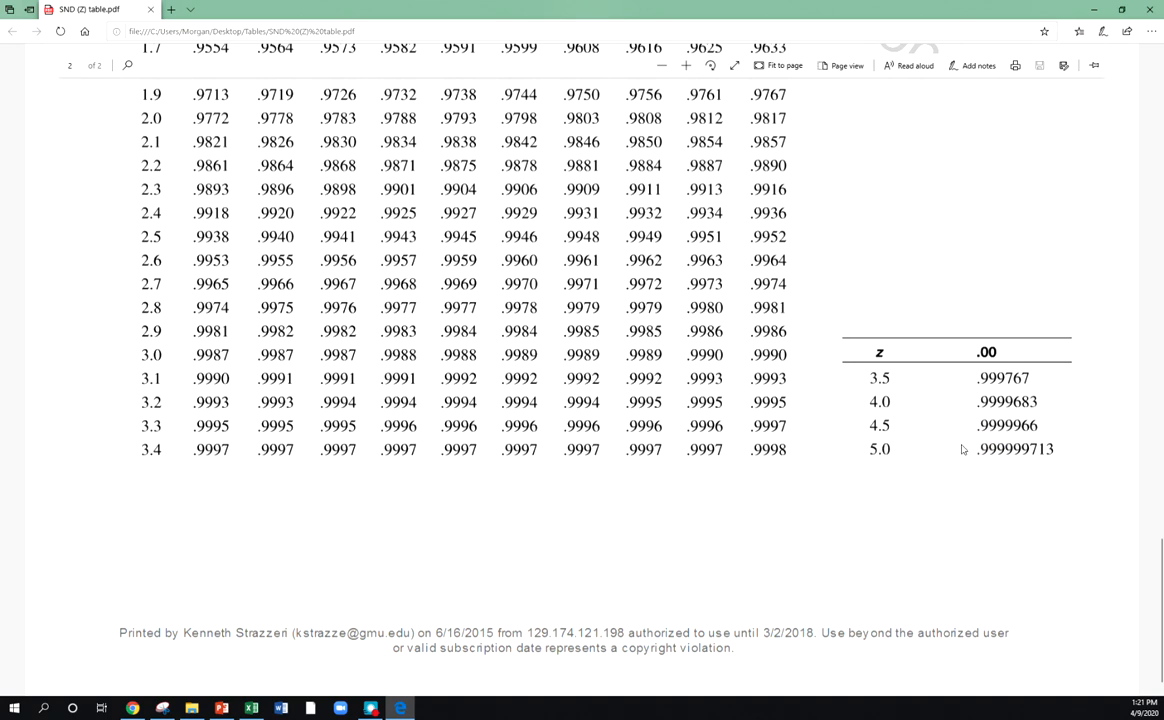
mouse_move(968, 452)
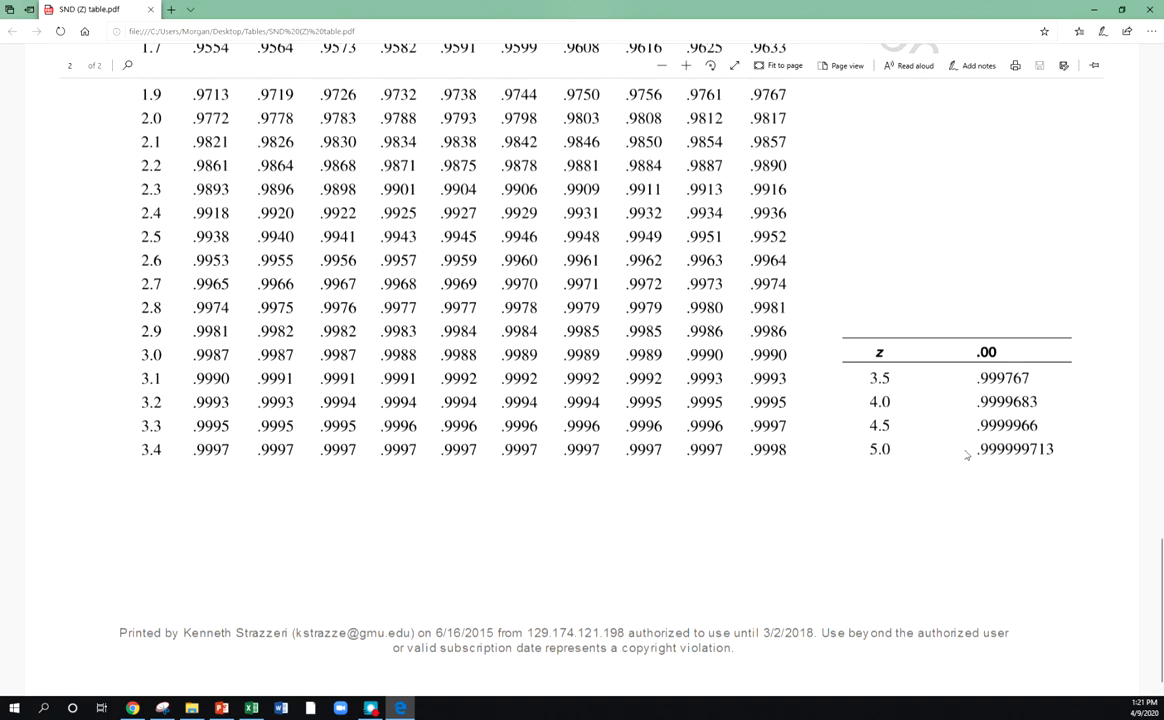
mouse_move(1024, 456)
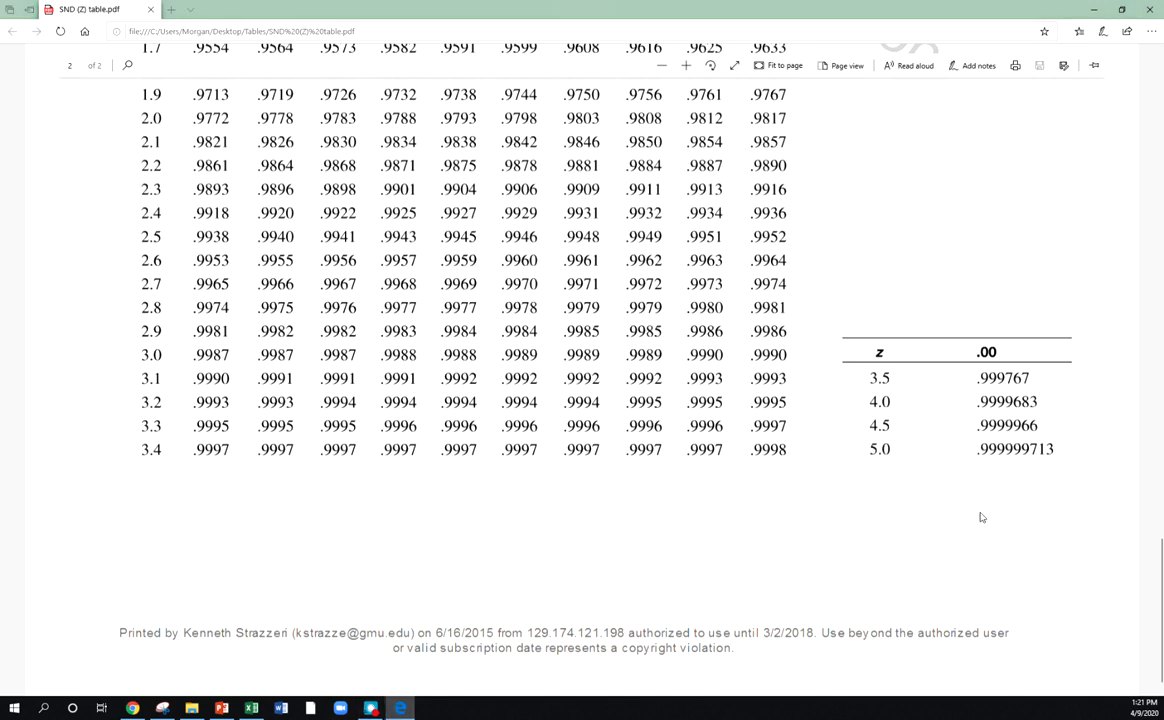
Bring Minitab forward and show the Stat > Basic Statistics analyses list
left_click(340, 708)
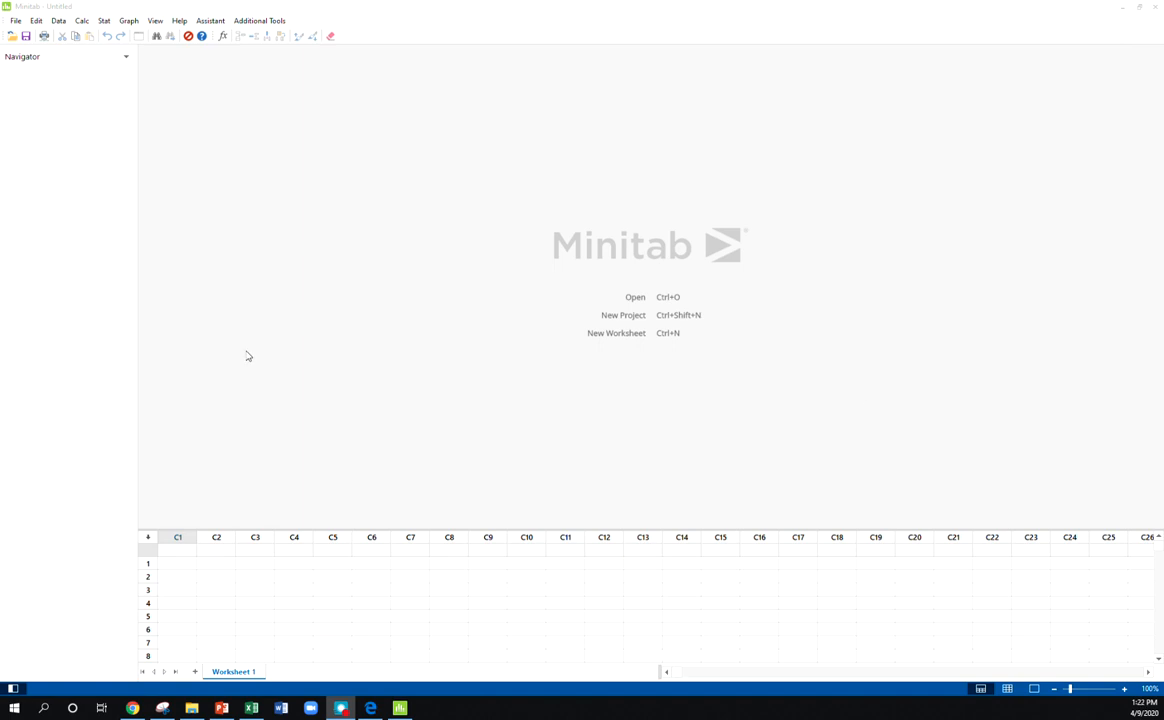
mouse_move(280, 56)
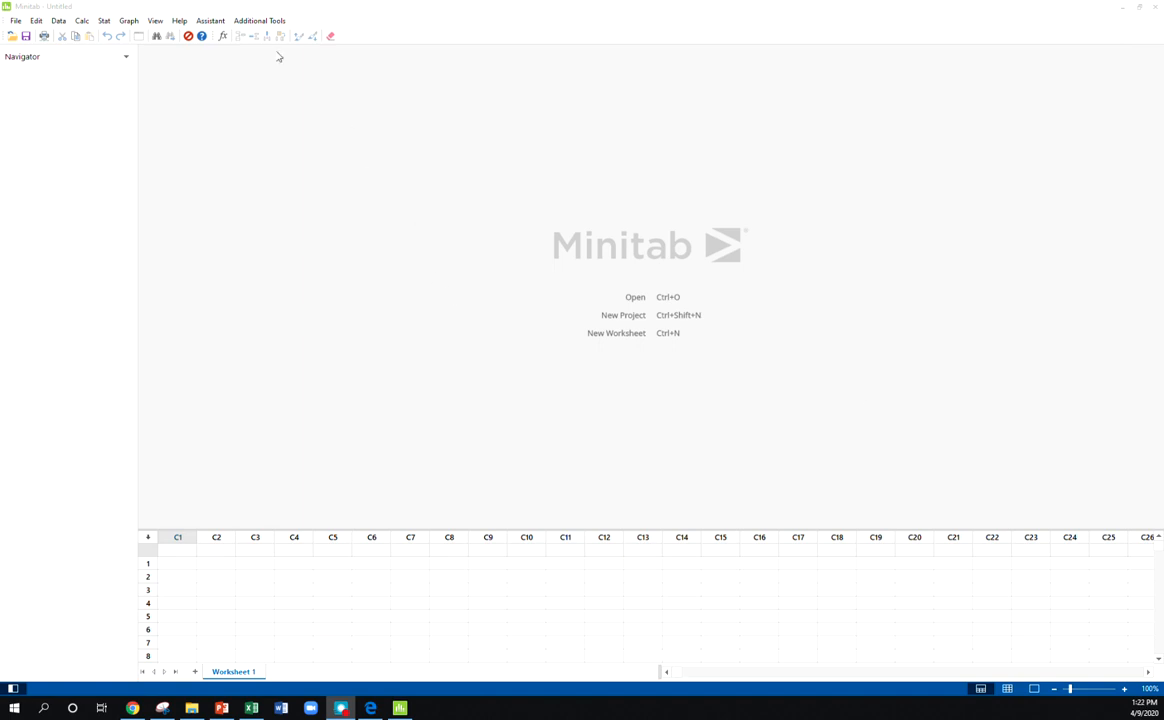
left_click(128, 20)
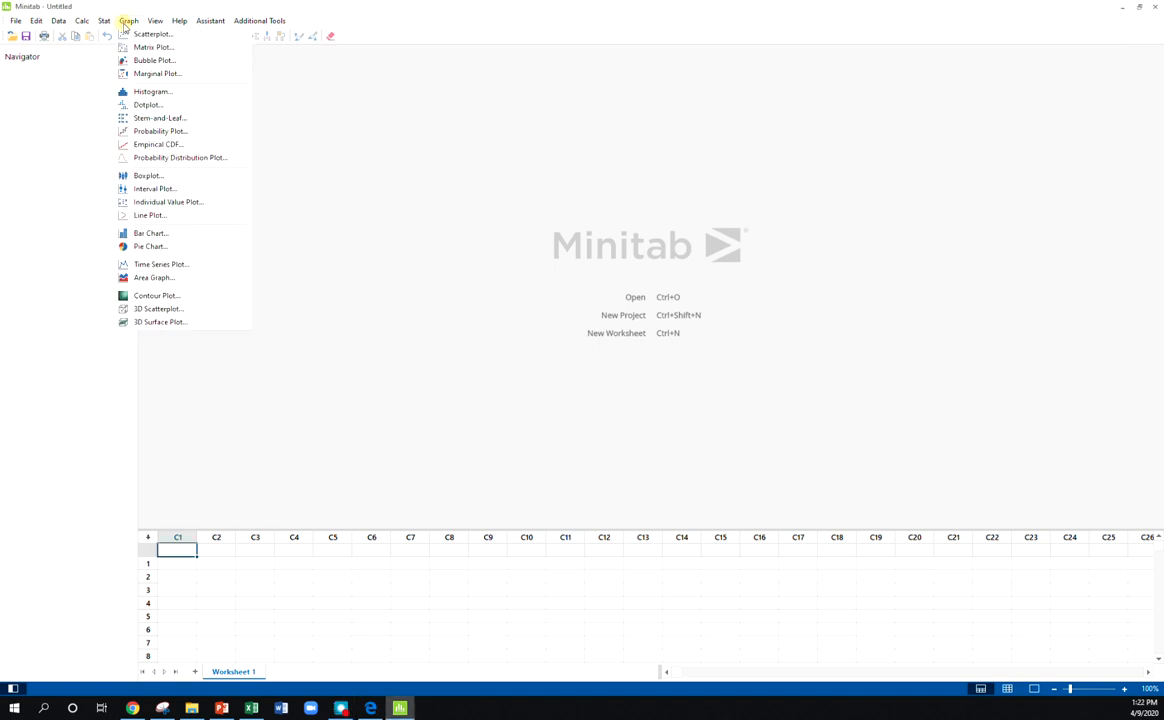
left_click(104, 20)
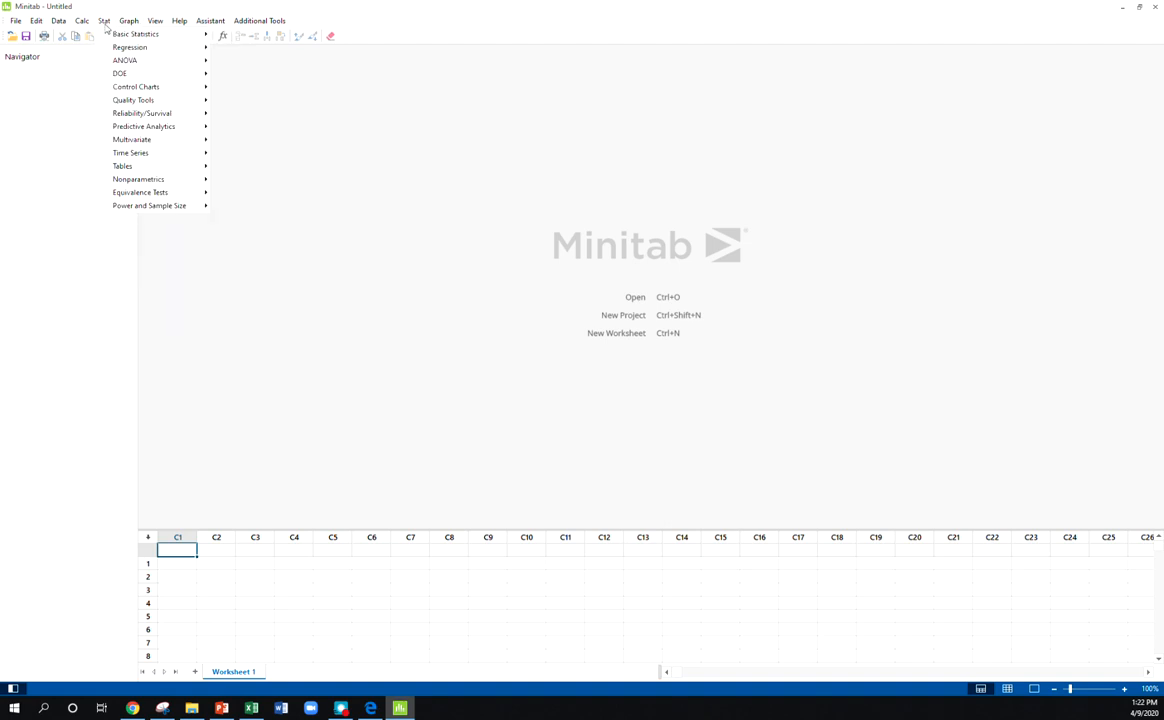
left_click(136, 32)
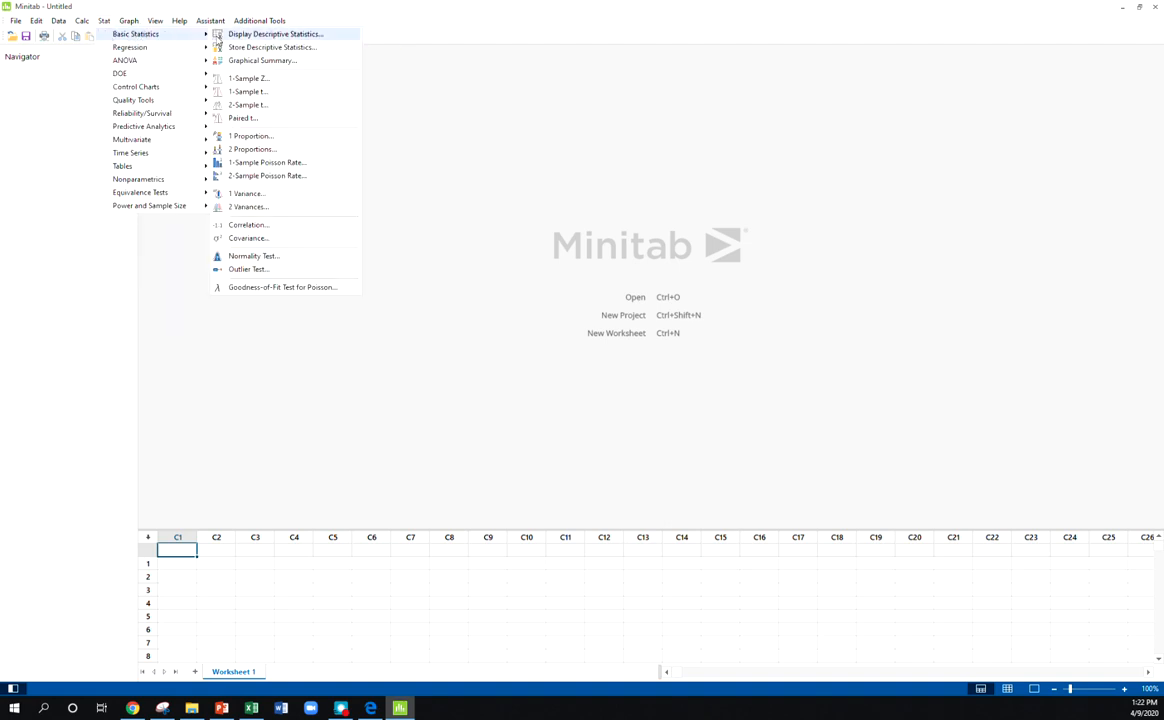
mouse_move(248, 78)
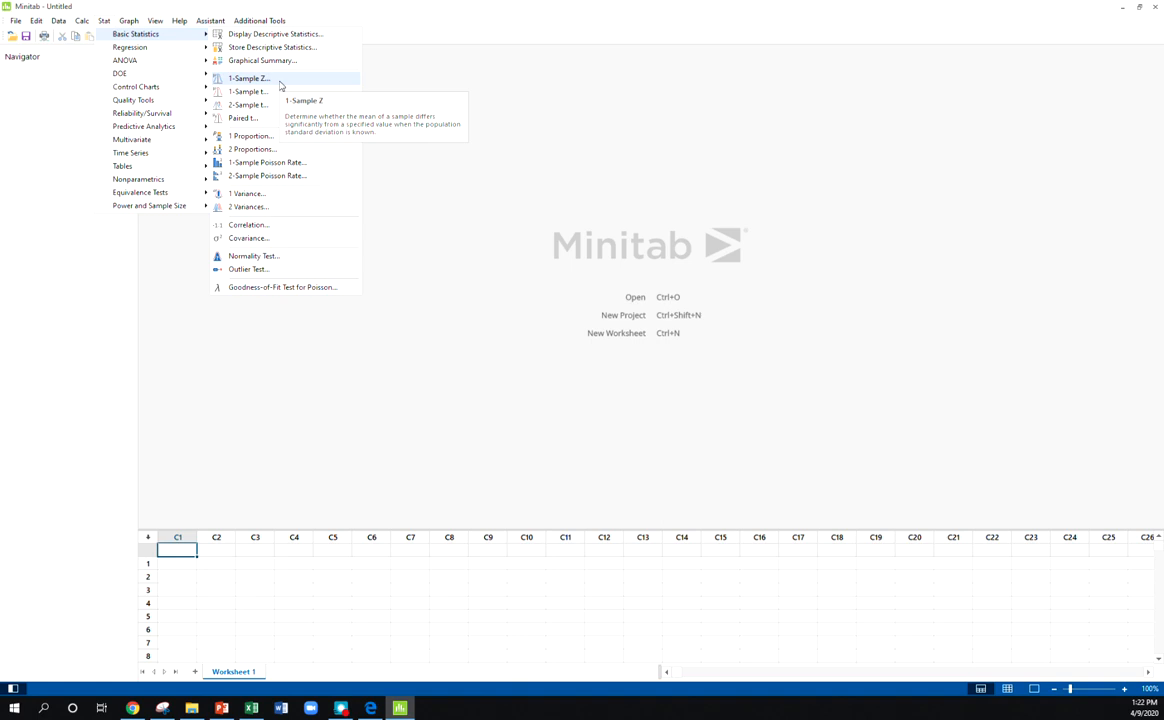
mouse_move(250, 136)
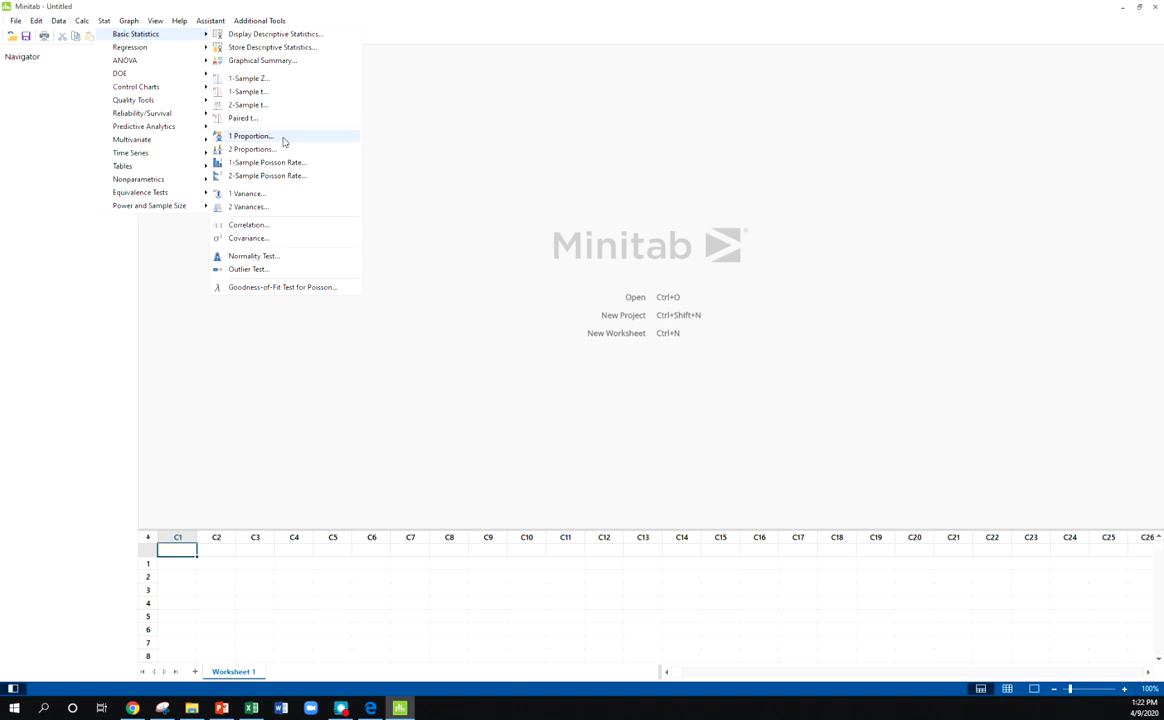
Start a 1 Proportion test supplied from summarized data
left_click(252, 136)
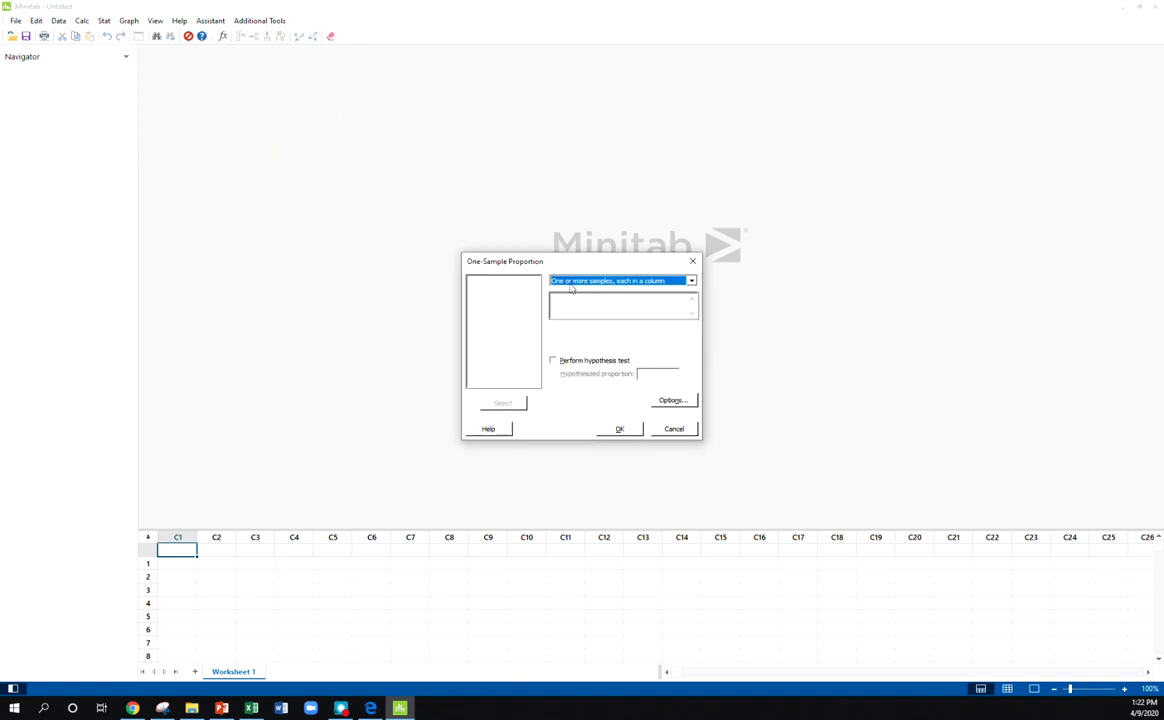
left_click(692, 280)
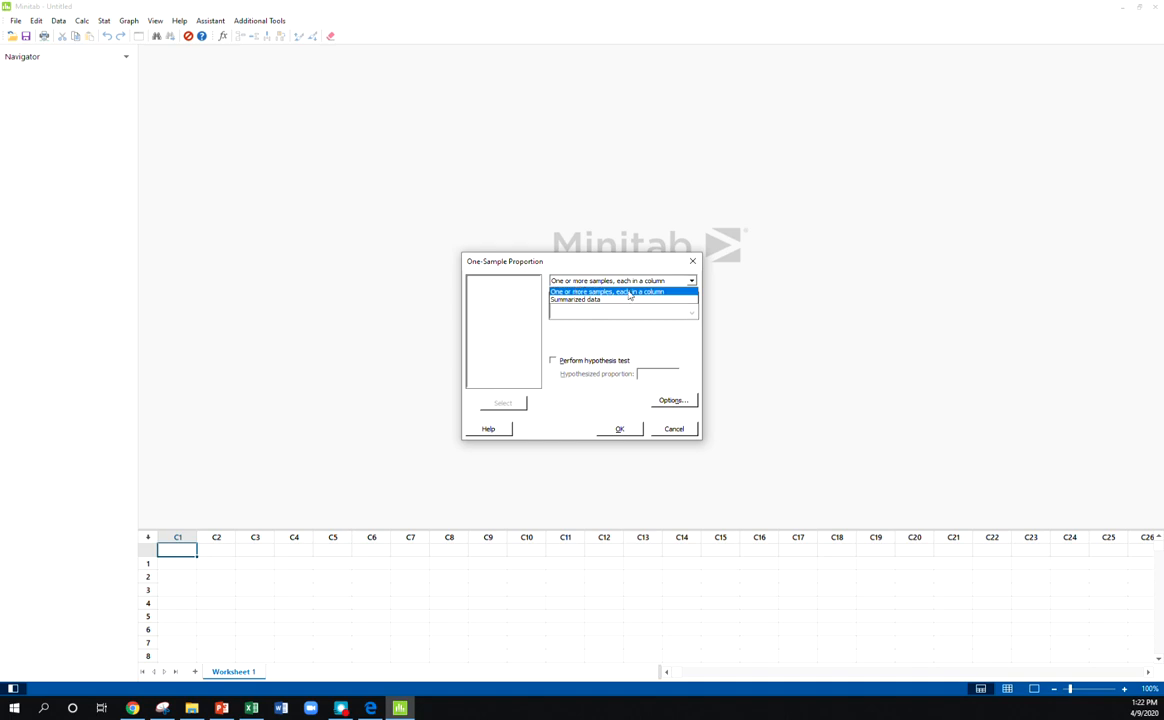
left_click(576, 300)
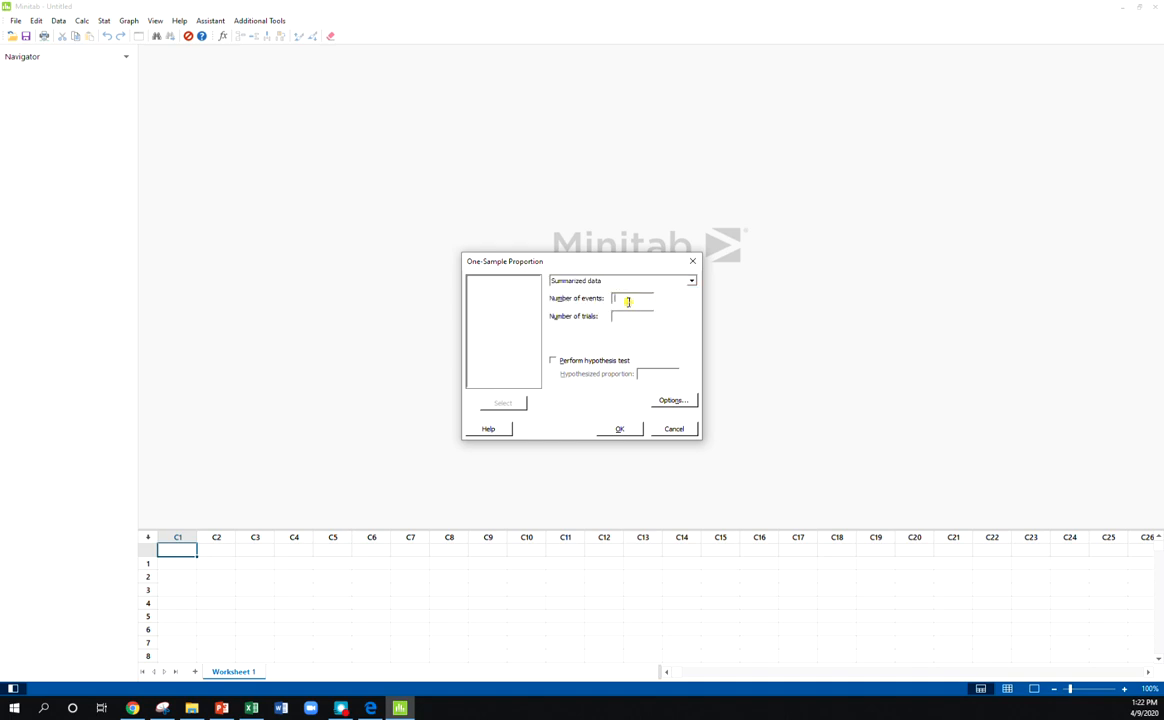
mouse_move(1088, 374)
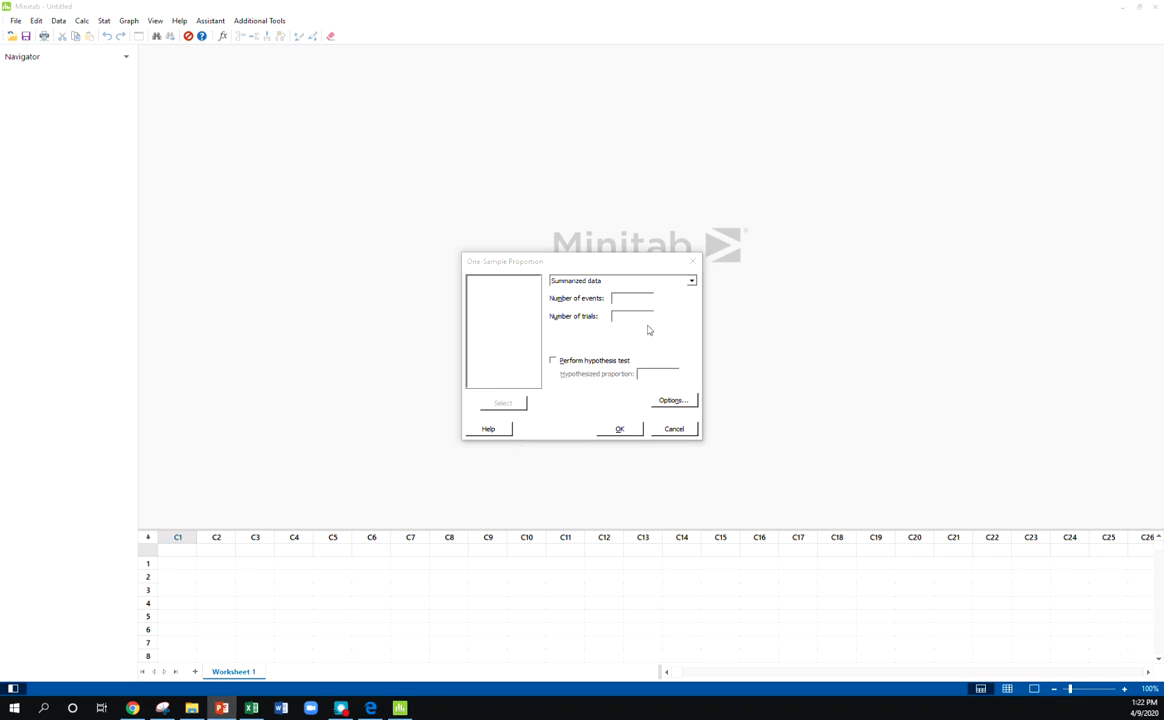
Enter 25468 trials and 13173 events, with a hypothesis test against proportion 0.5
left_click(632, 316)
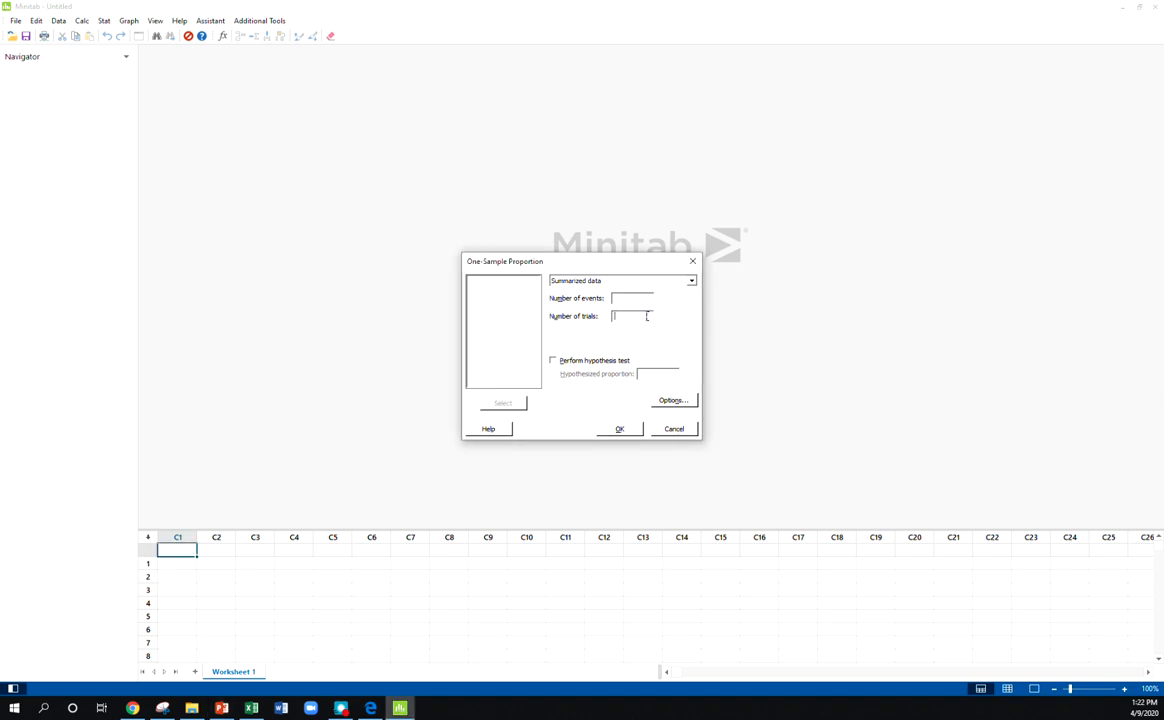
type("25468")
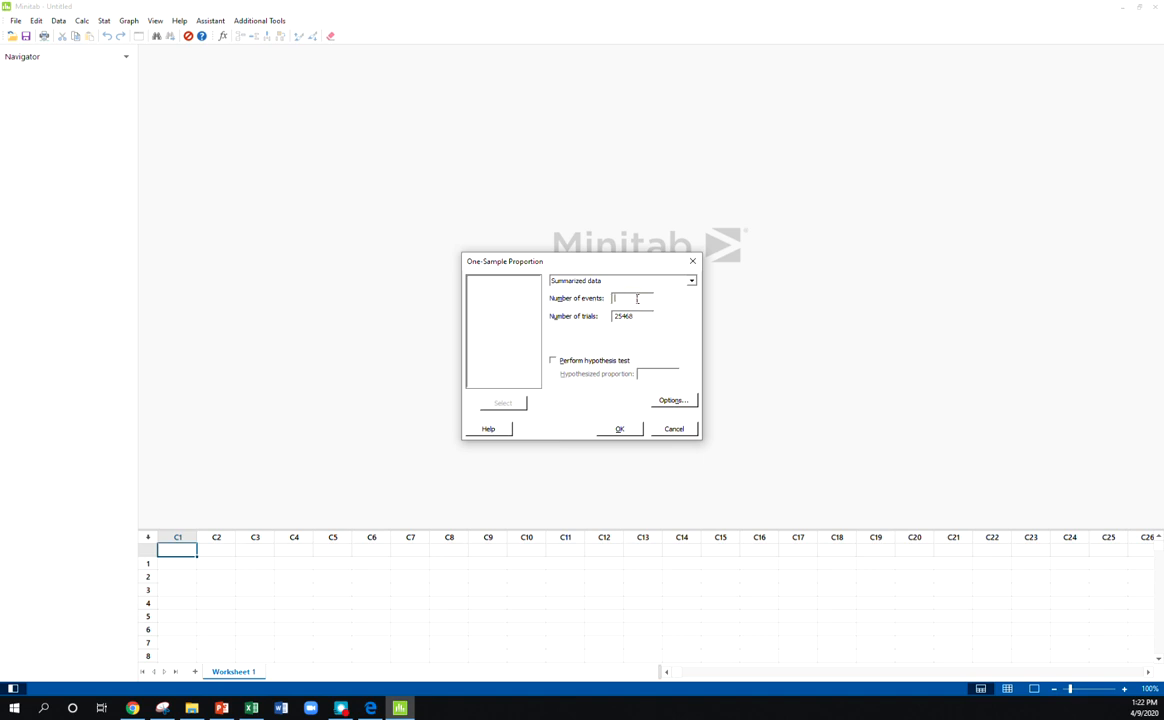
type("1317")
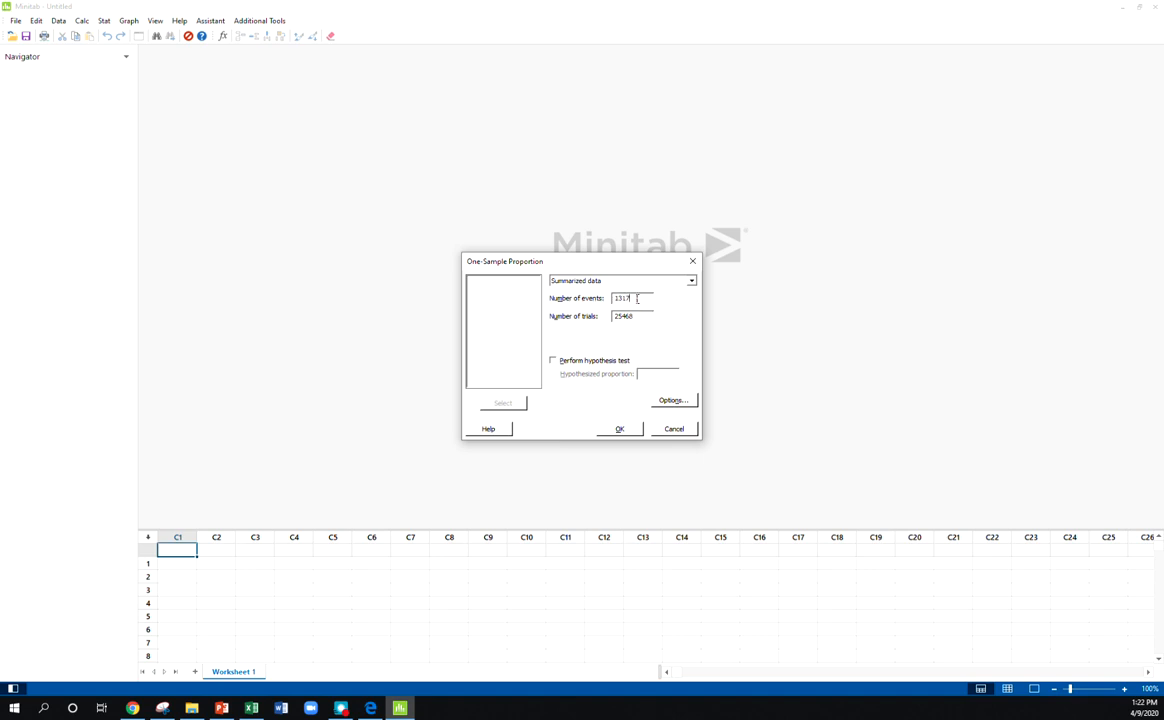
left_click(552, 360)
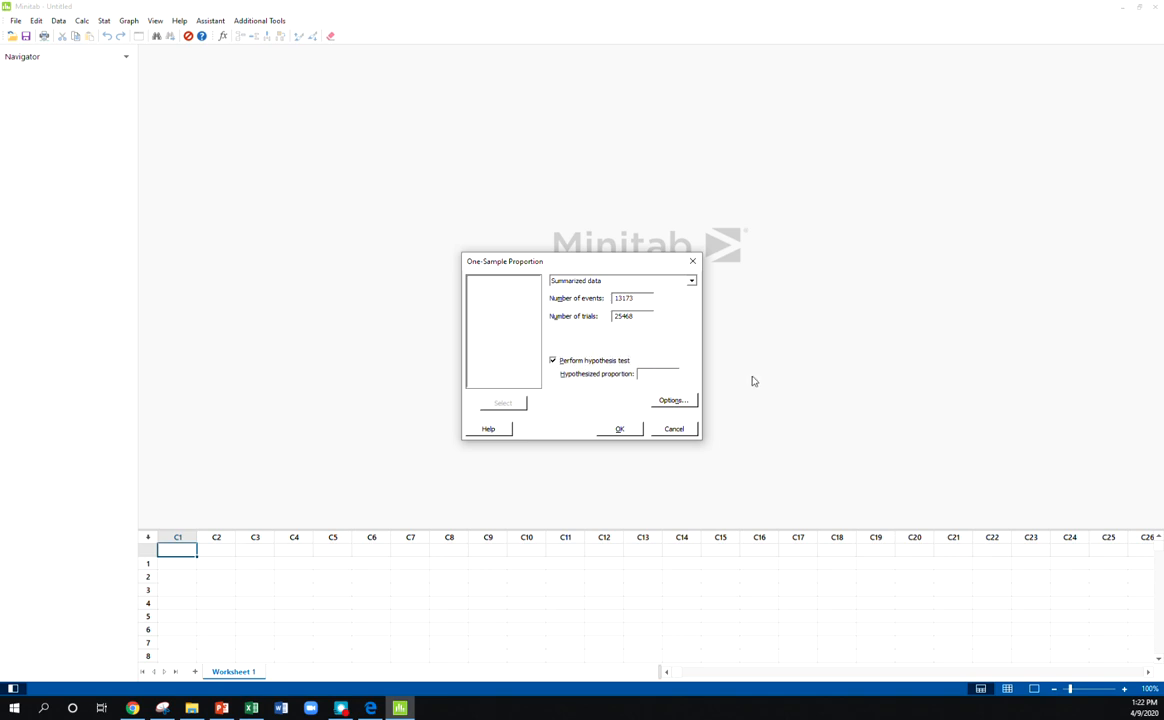
type("0.5")
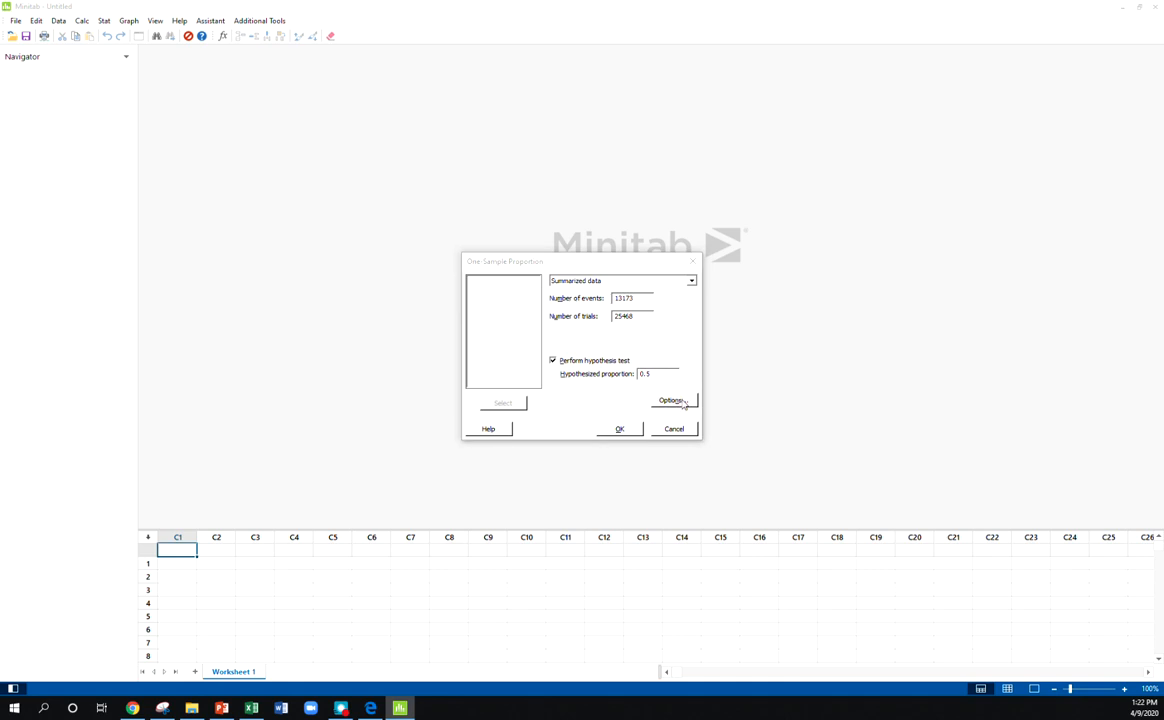
Set the alternative hypothesis to proportion > hypothesized proportion in Options
left_click(670, 400)
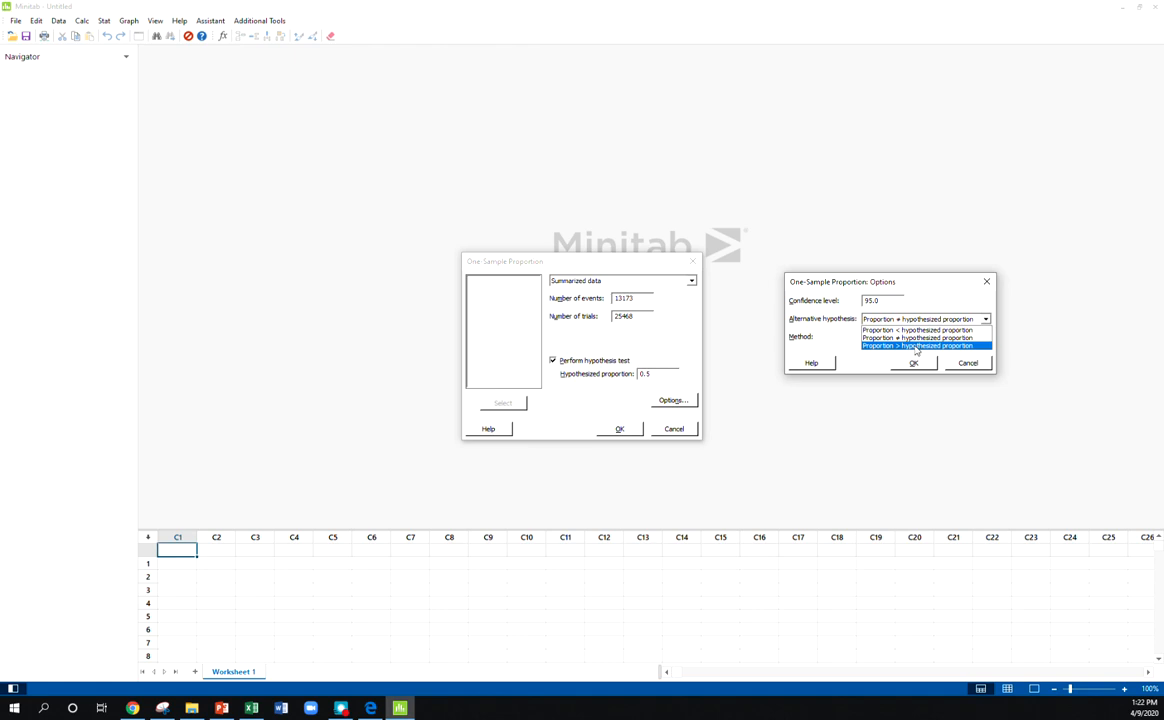
left_click(916, 344)
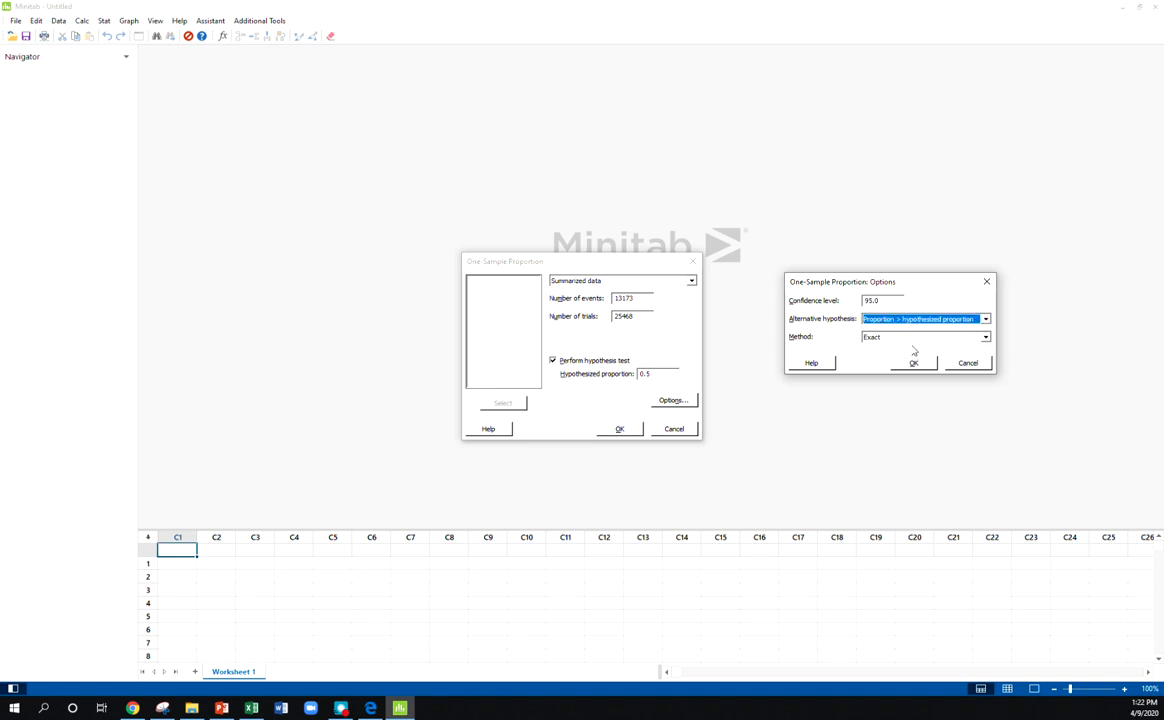
mouse_move(880, 348)
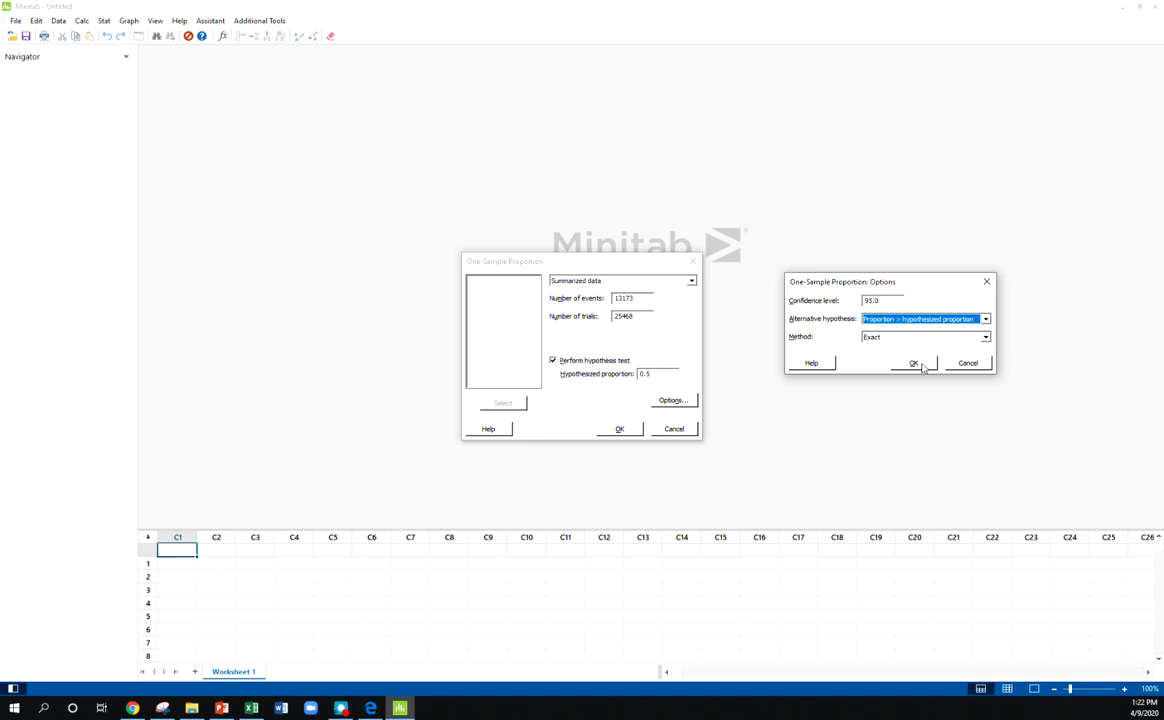
left_click(912, 362)
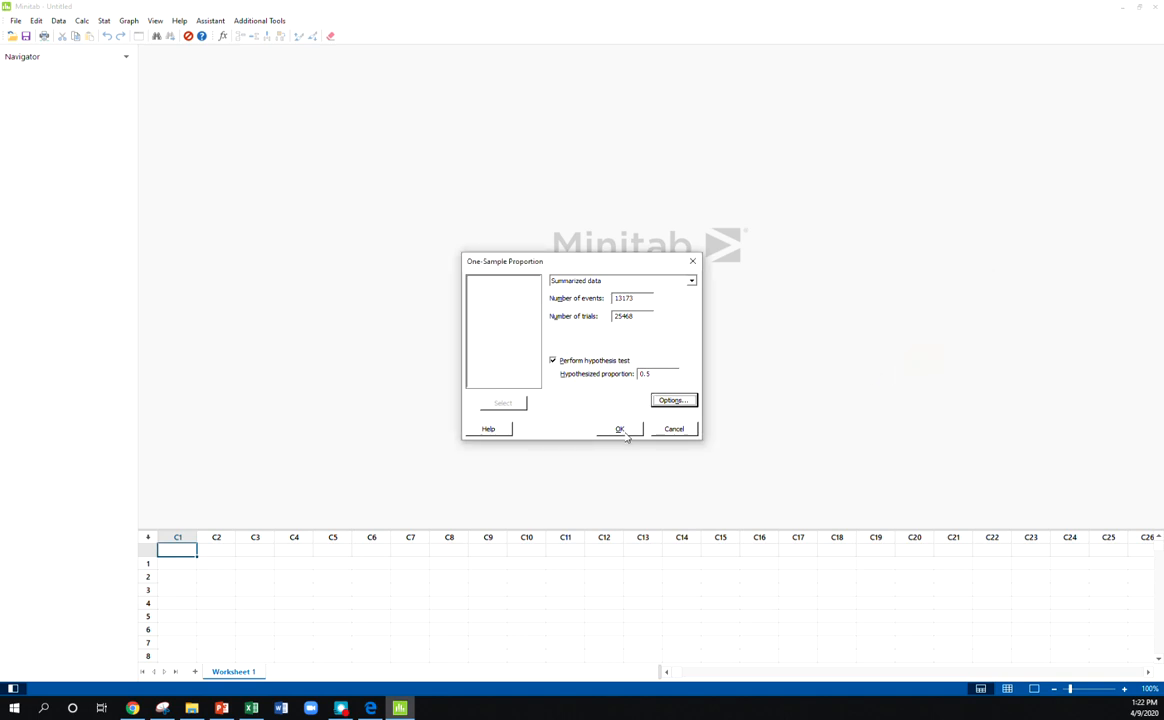
Run the test, producing sample p 0.517237, lower bound 0.512068 and p-value 0.000
left_click(620, 428)
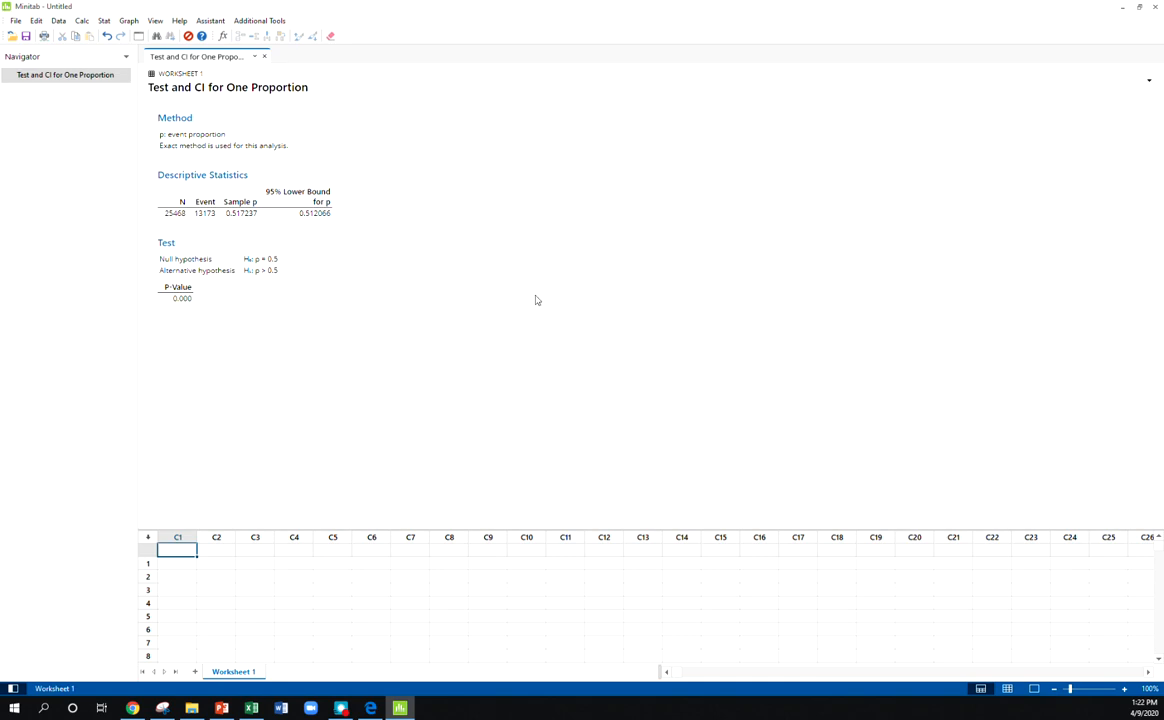
mouse_move(240, 218)
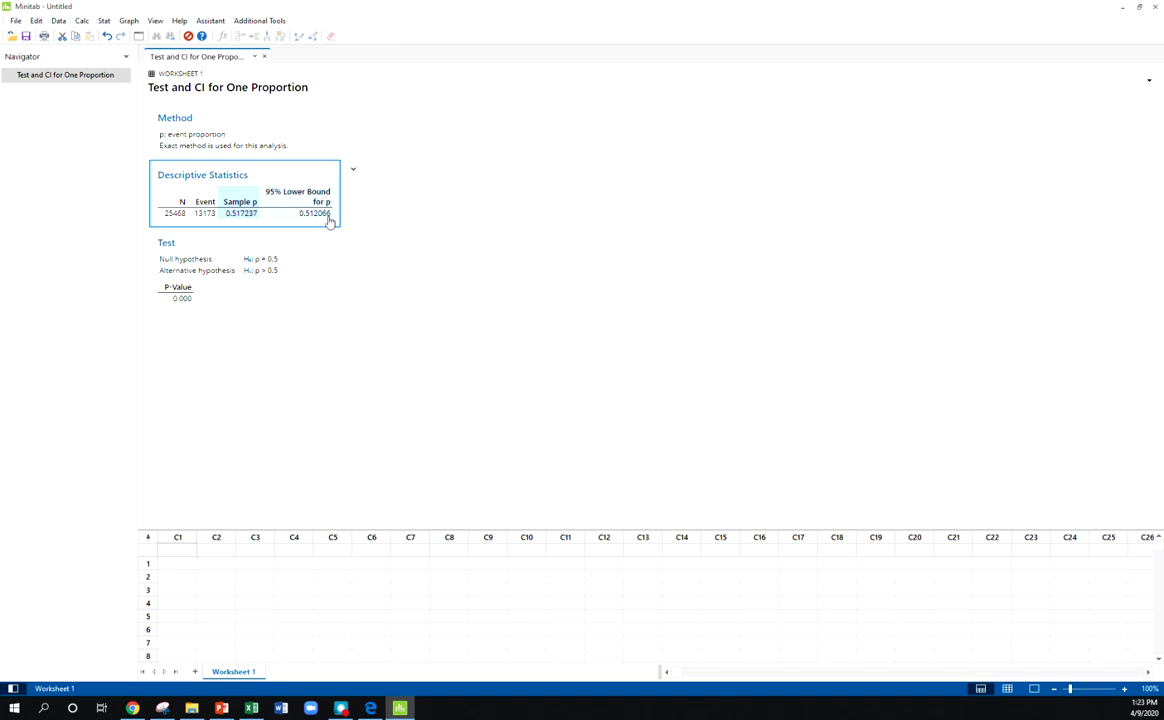
mouse_move(330, 222)
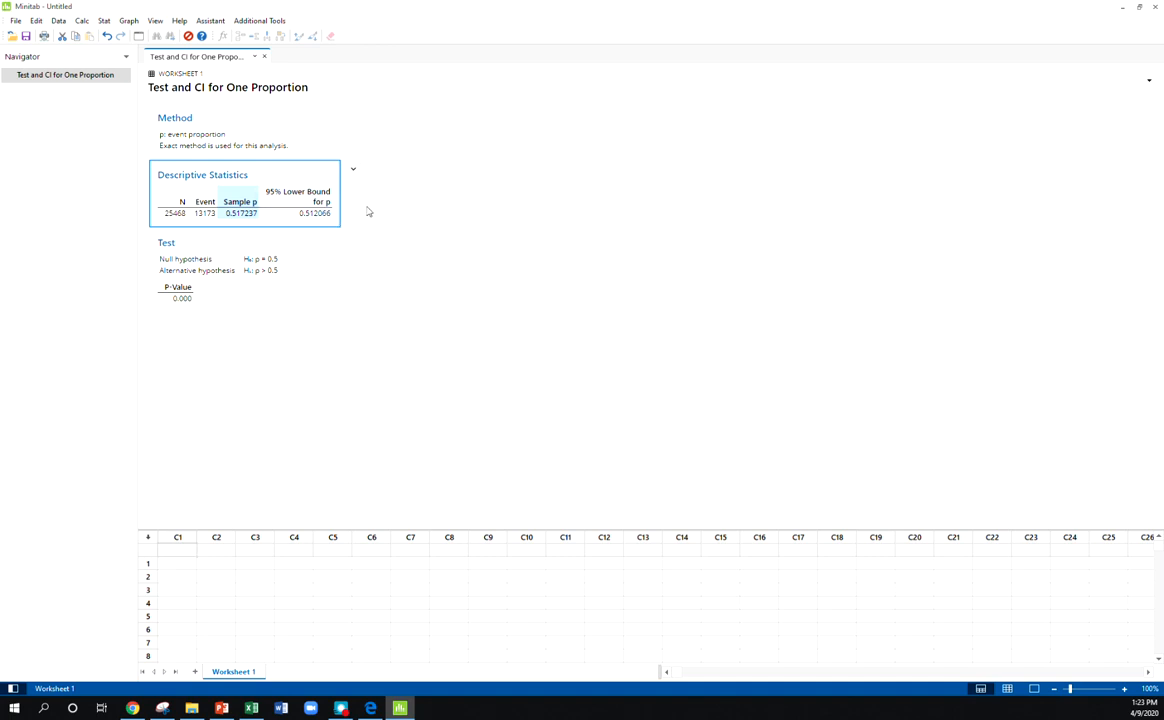
left_click(182, 300)
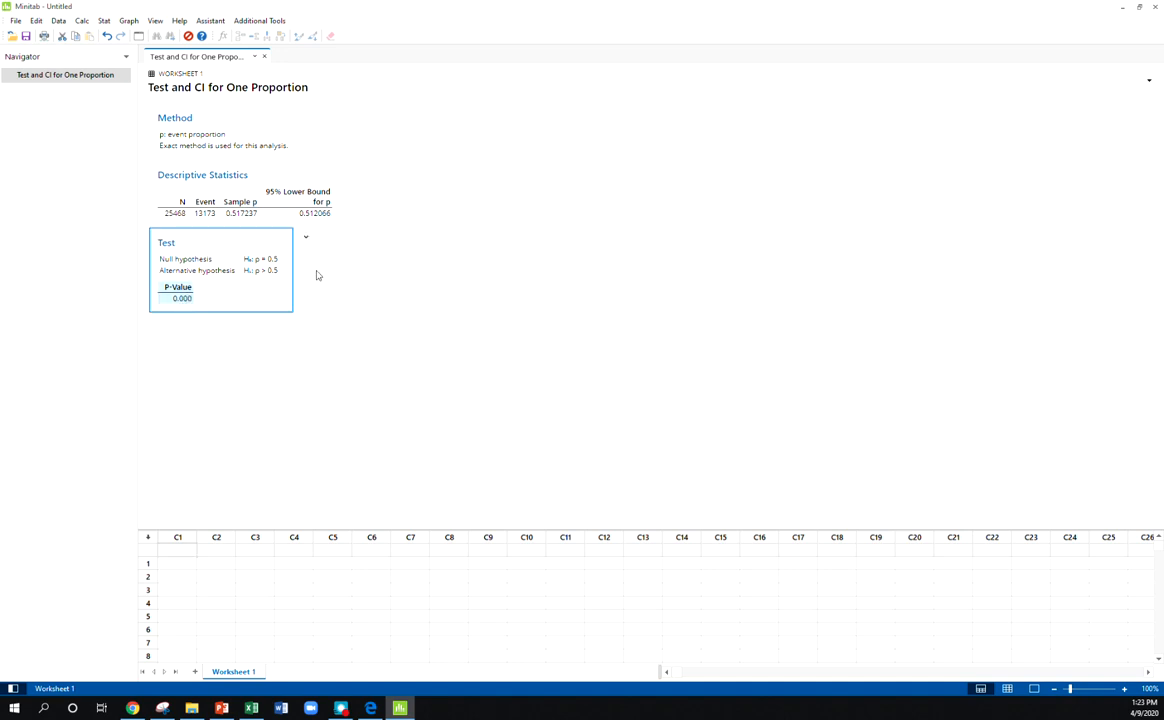
mouse_move(1050, 312)
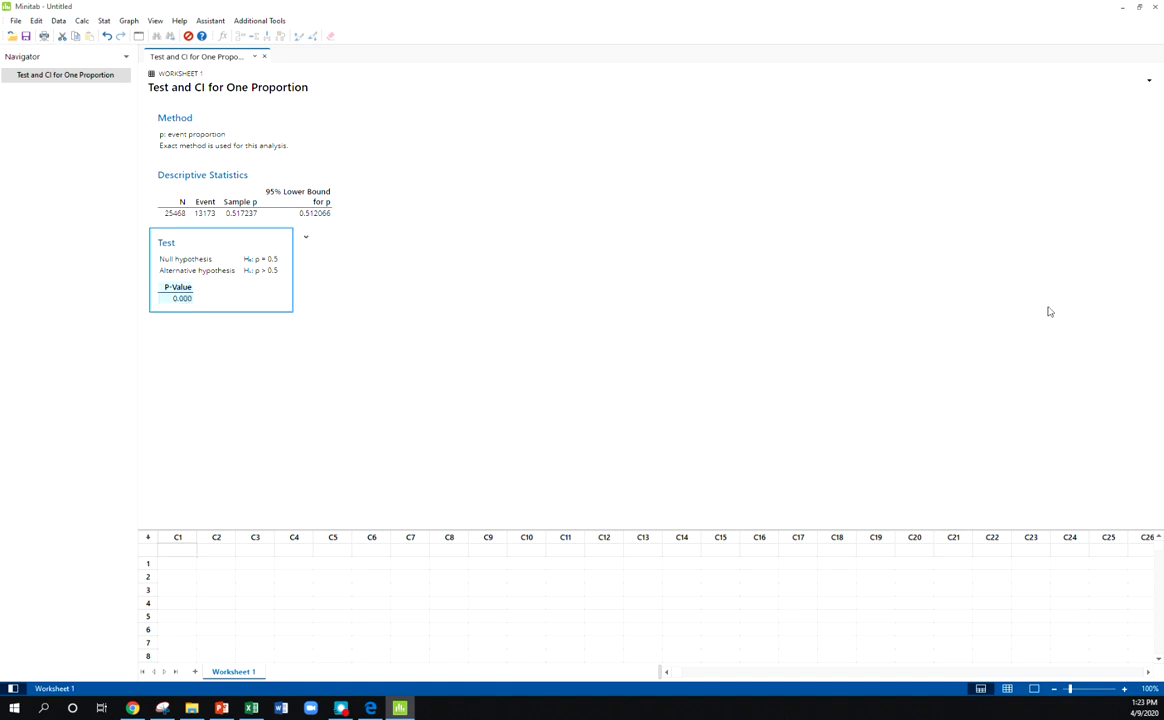